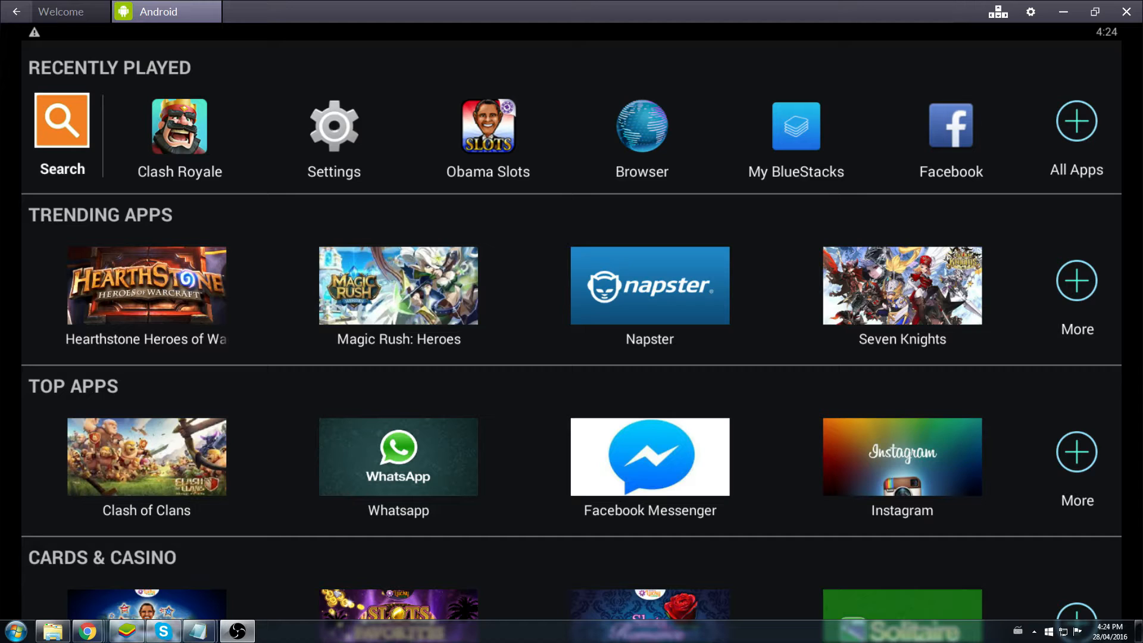
Launch Clash Royale from Recently Played and deploy a troop in the training battle.
click(179, 126)
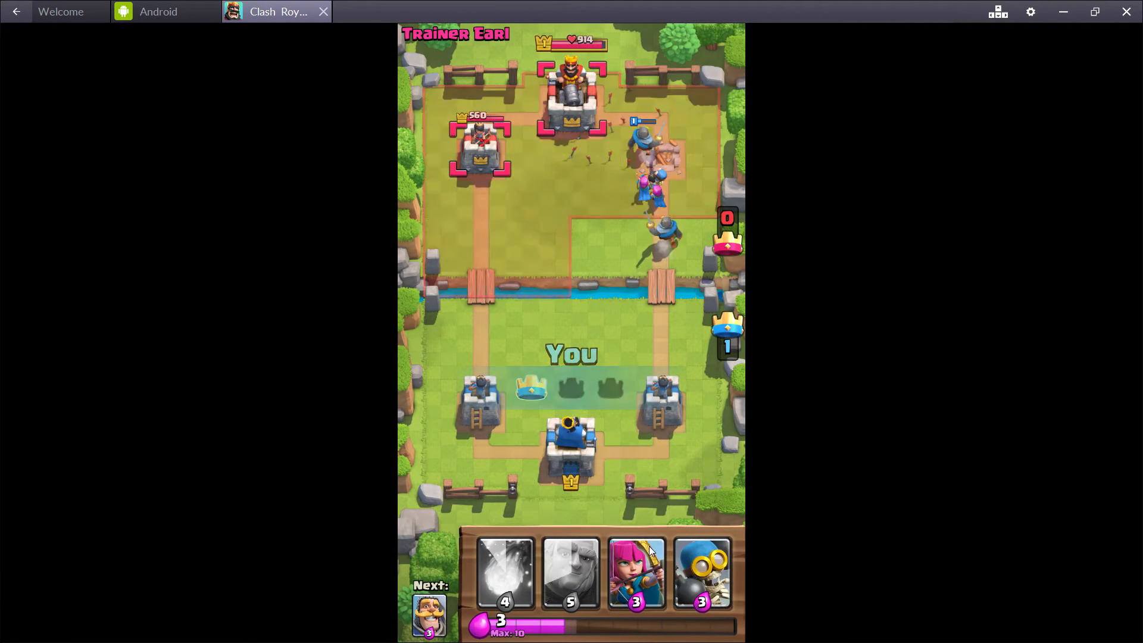
click(633, 578)
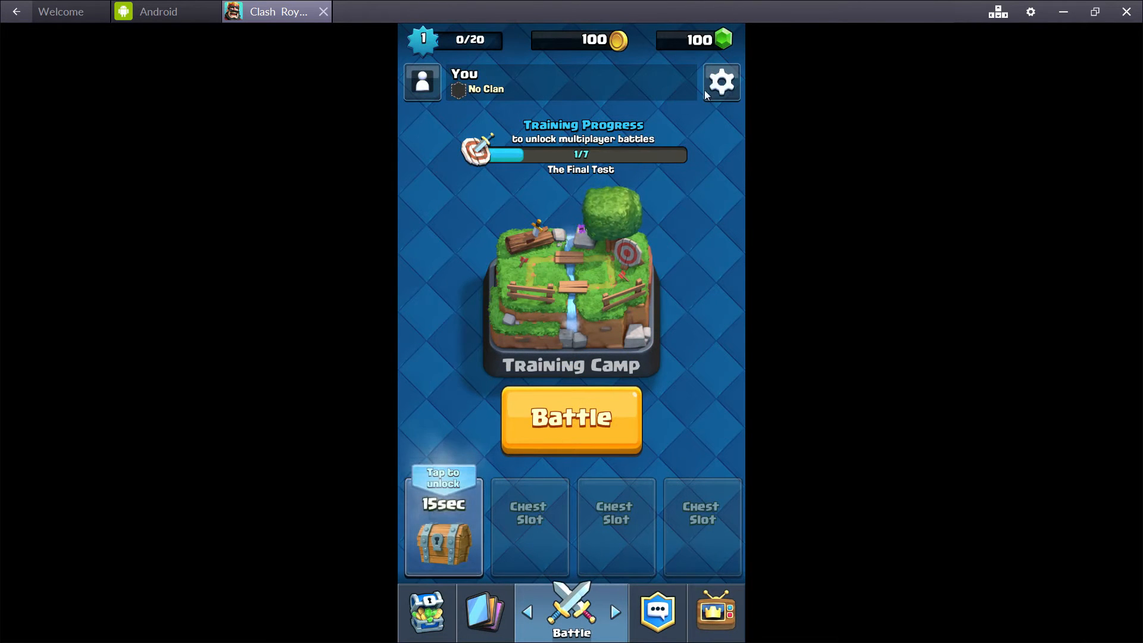
Start Google Play Sign-in from the game settings using an existing Google account.
click(723, 82)
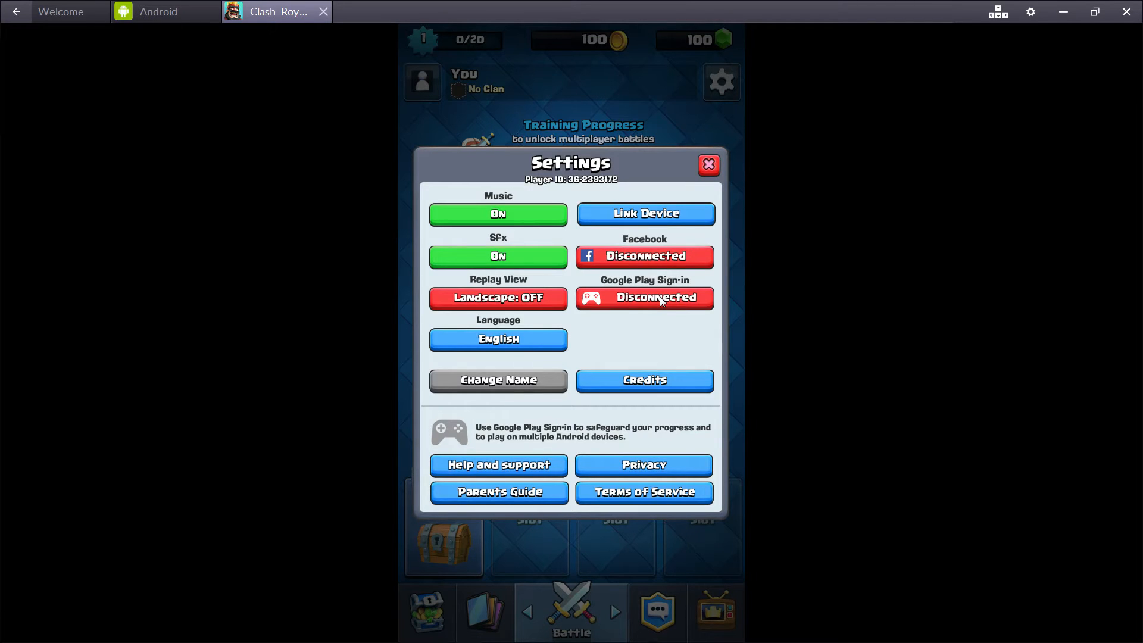
click(645, 298)
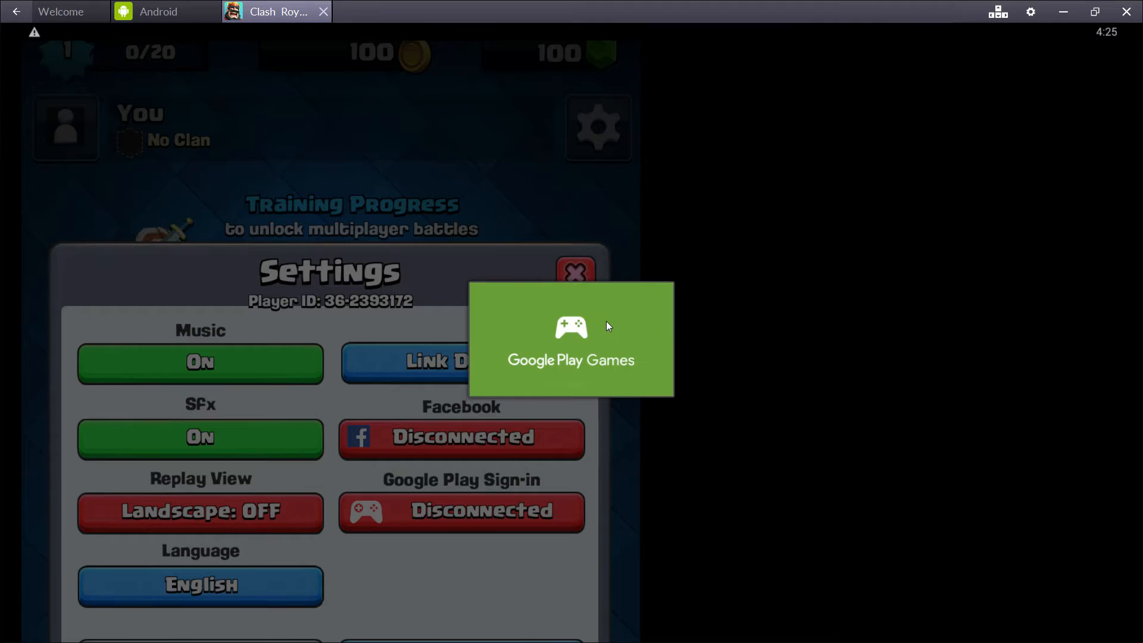
click(571, 338)
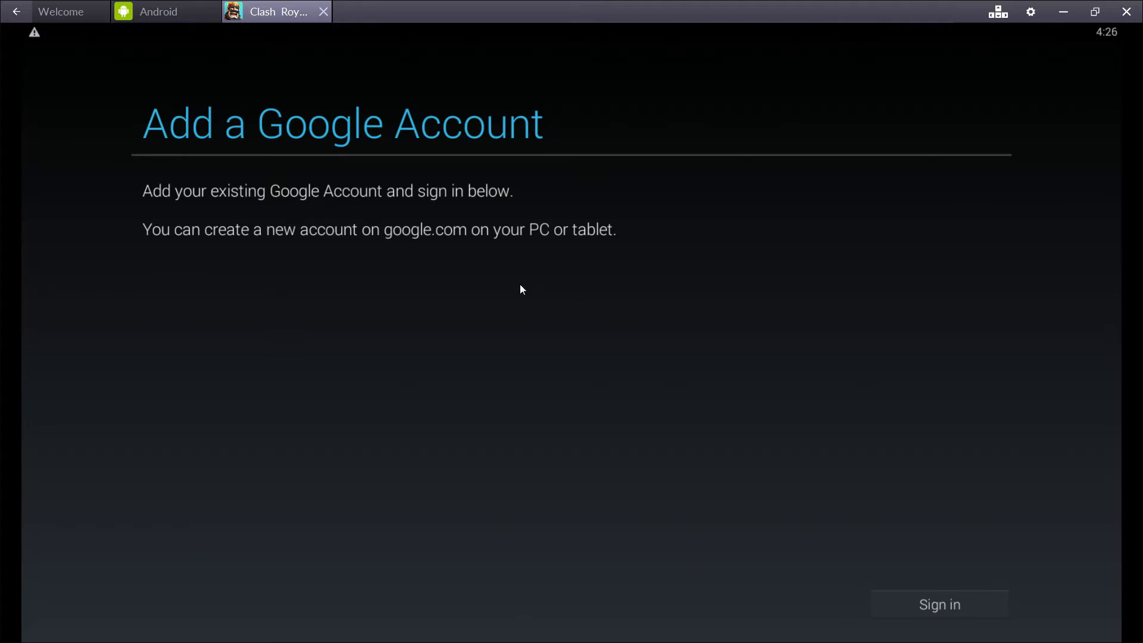
mouse_move(490, 325)
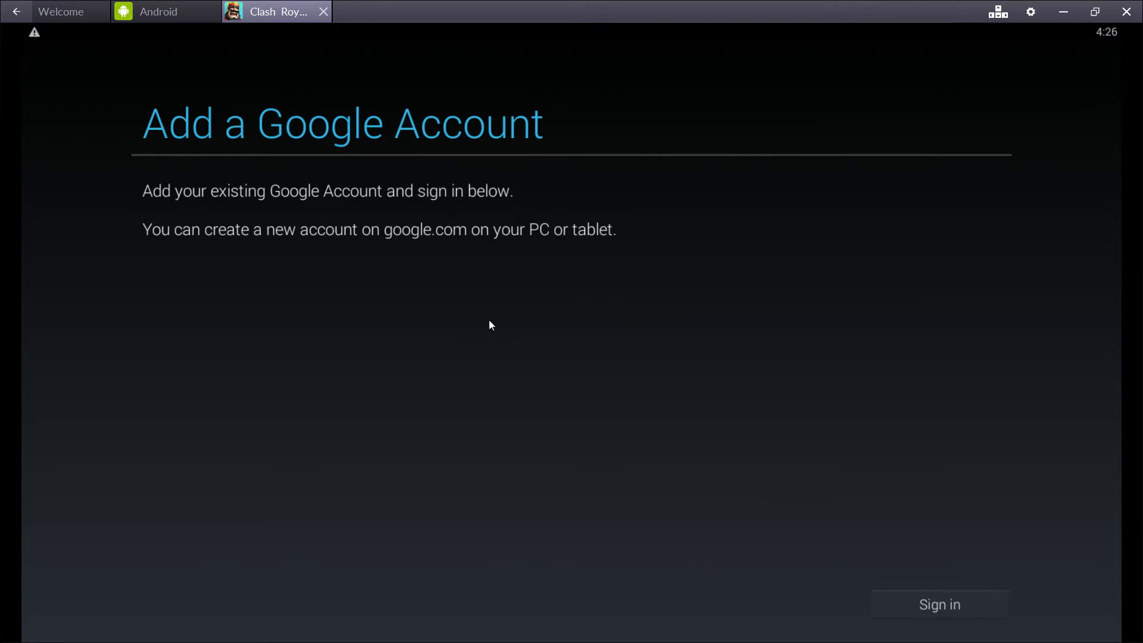
click(936, 620)
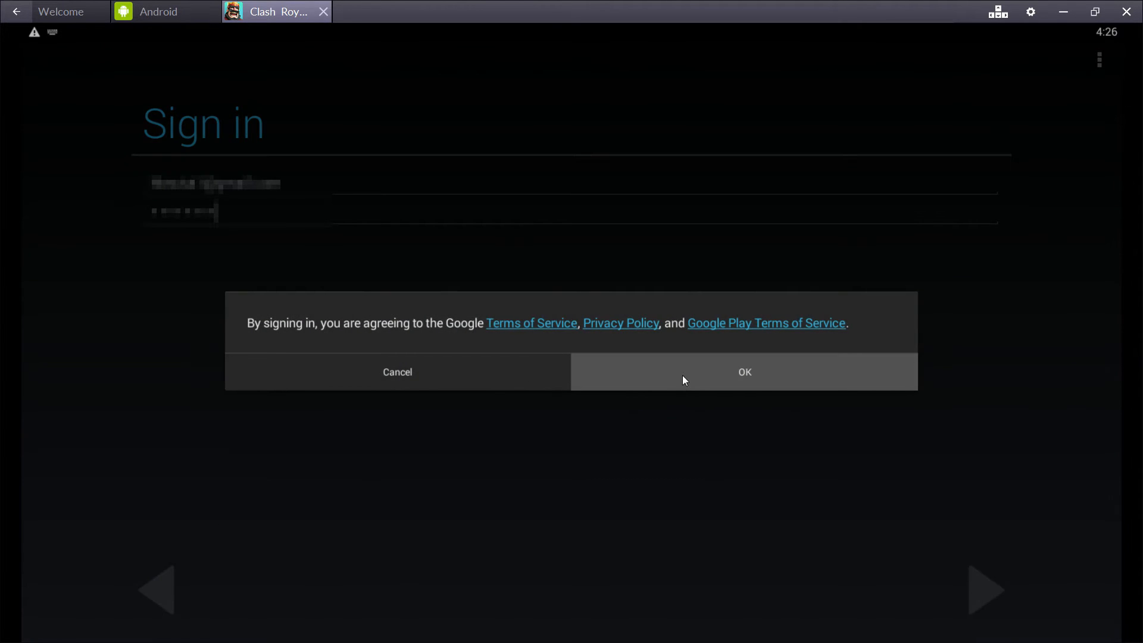
Accept Google terms, create a Gamer ID, finish sign-in, and return to the BlueStacks home.
click(745, 371)
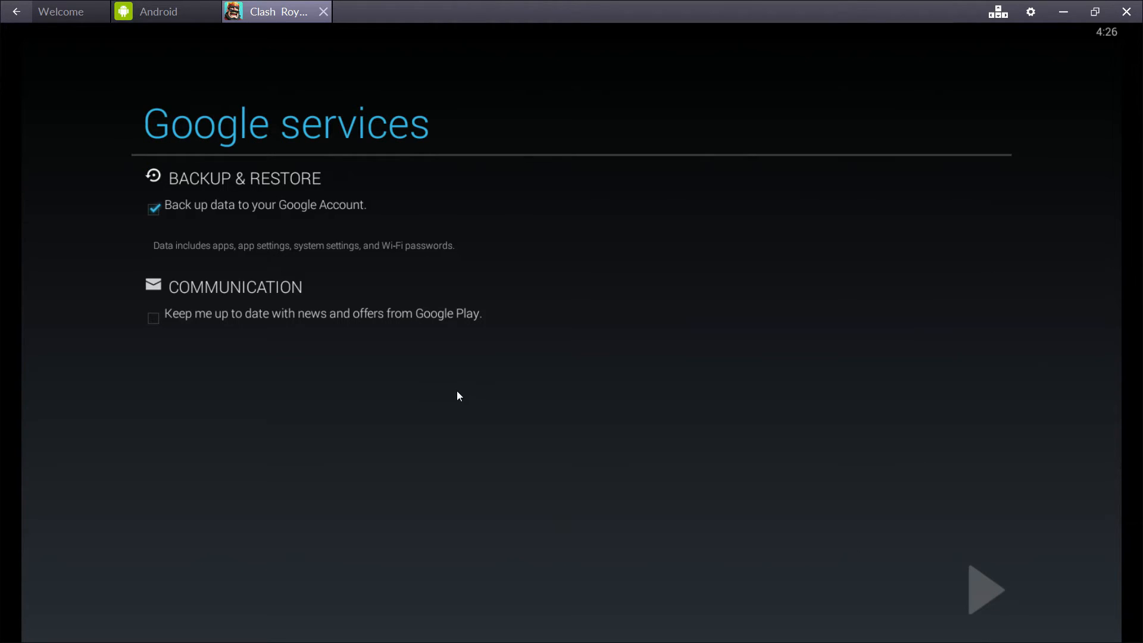
click(984, 590)
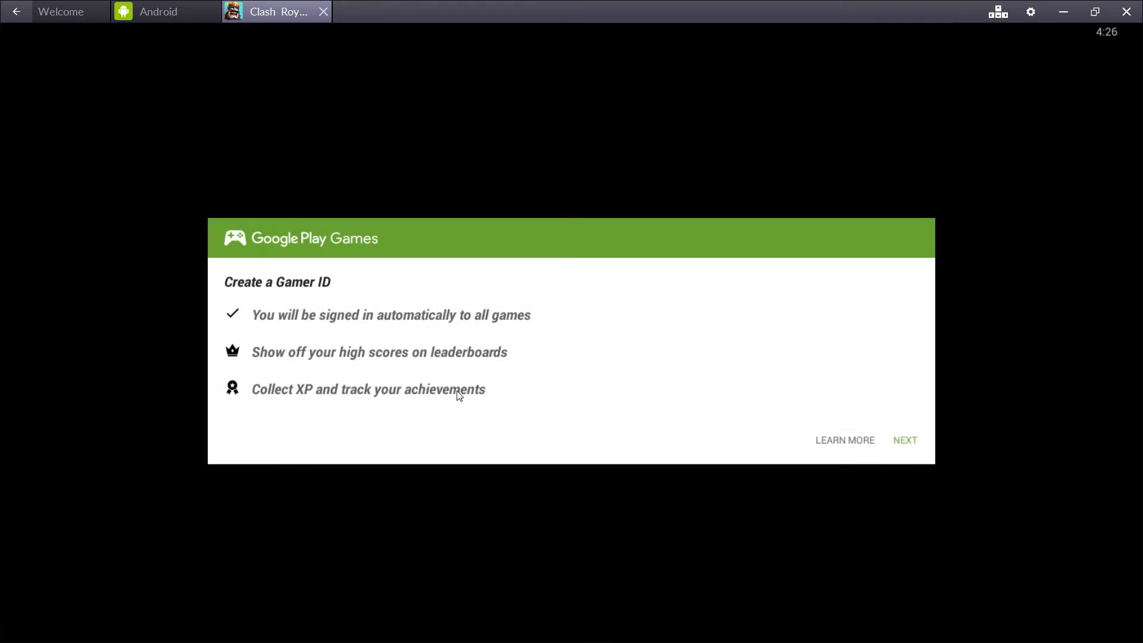
click(905, 440)
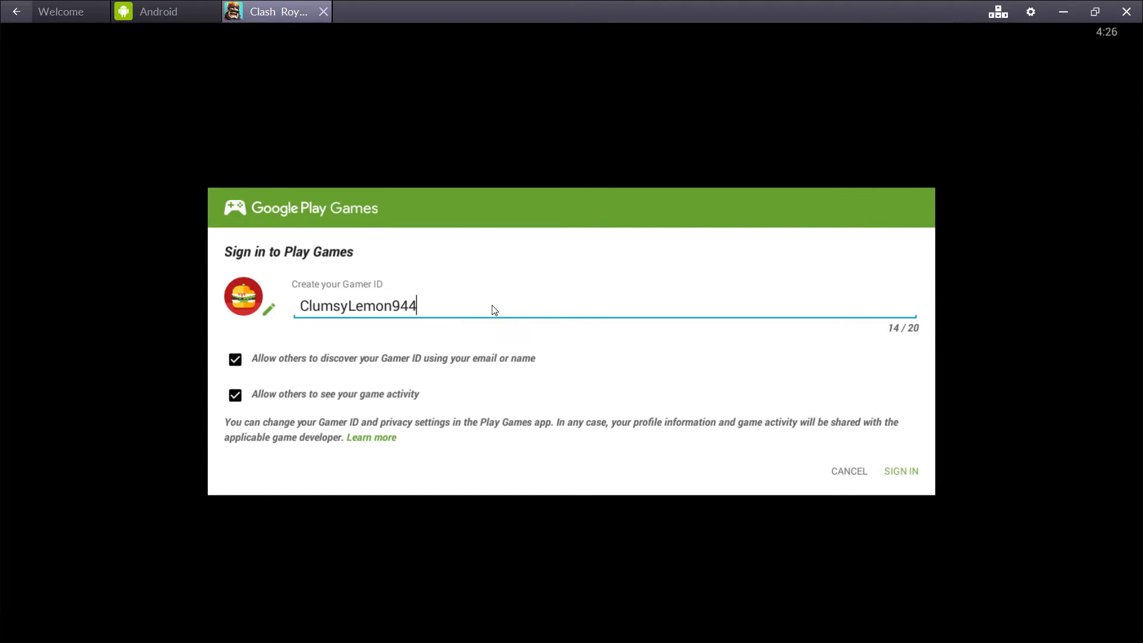
click(902, 470)
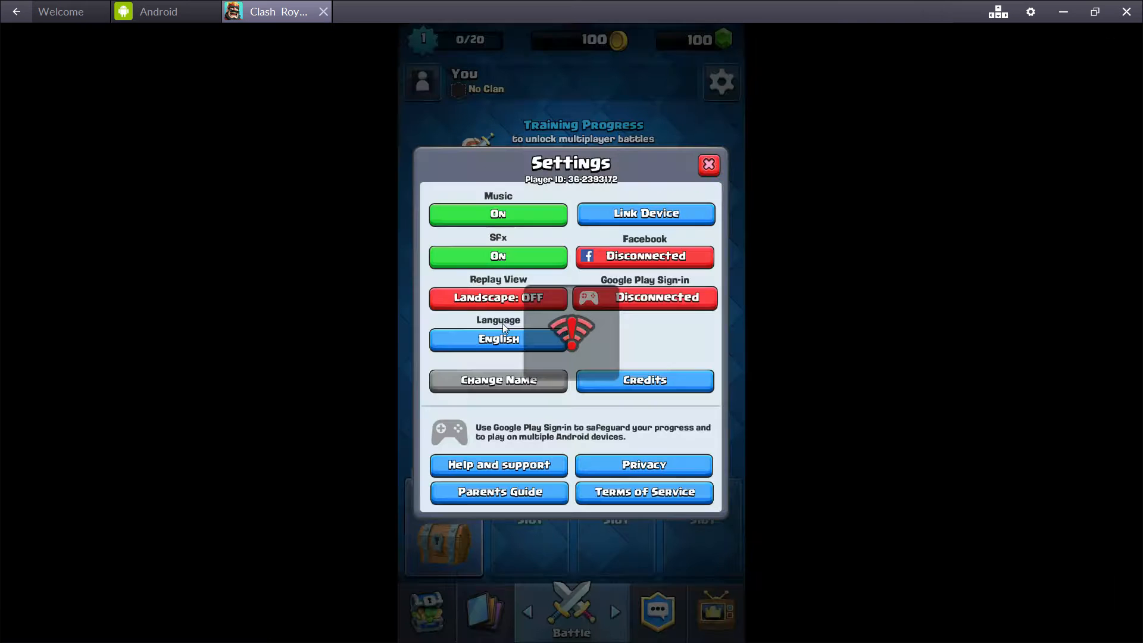
click(645, 298)
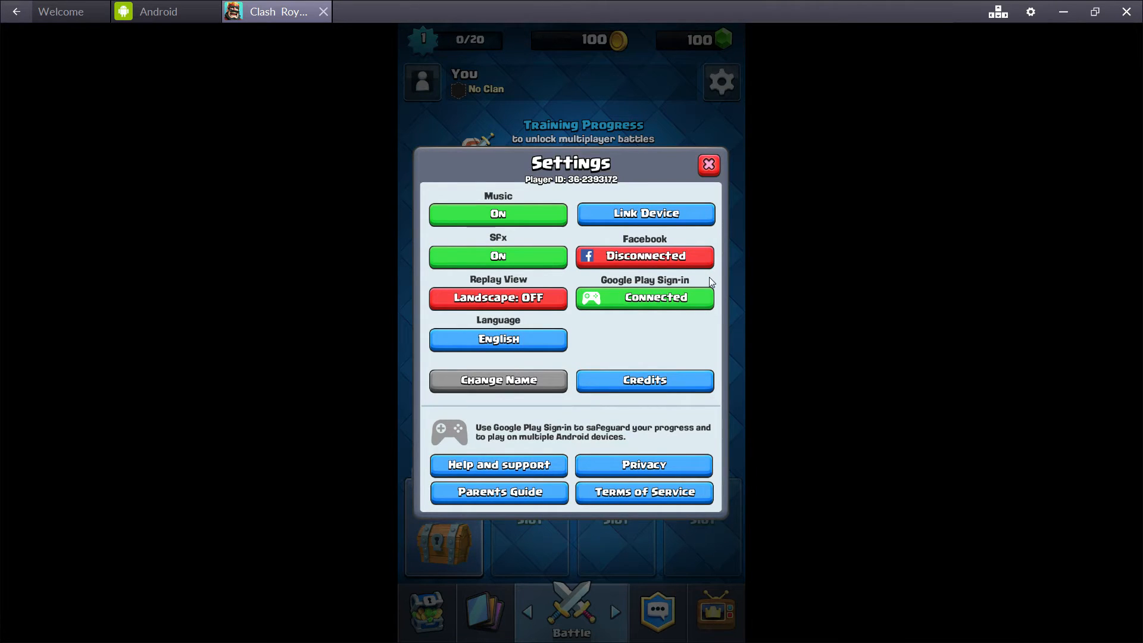
mouse_move(686, 258)
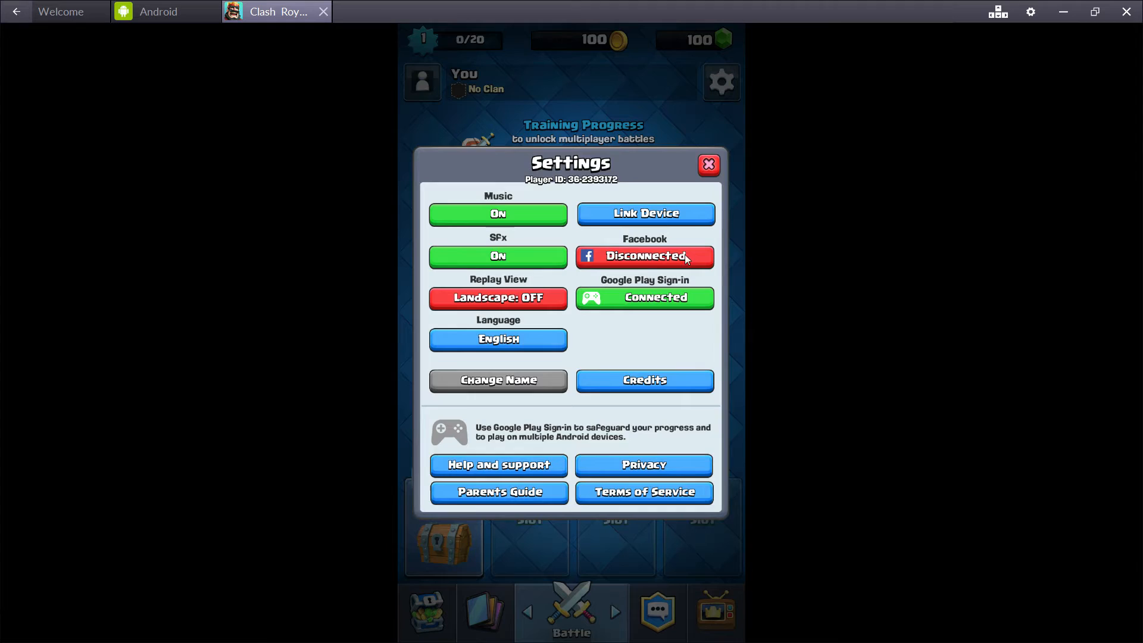
click(709, 165)
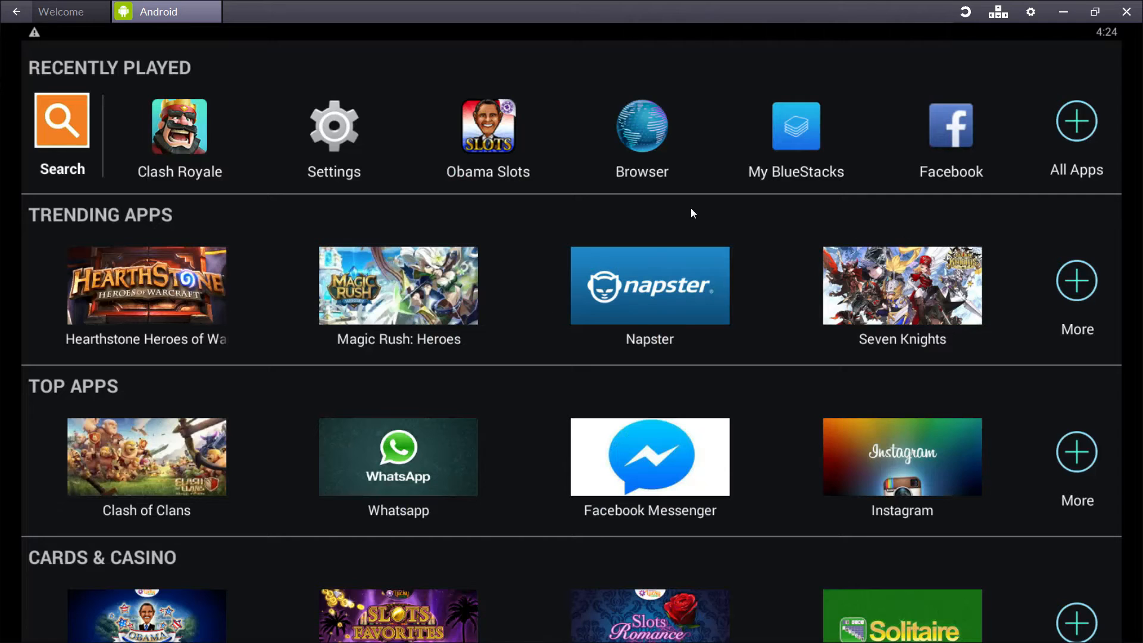
Clear Clash Royale's app data under Android Settings > Apps, then relaunch the game.
click(333, 125)
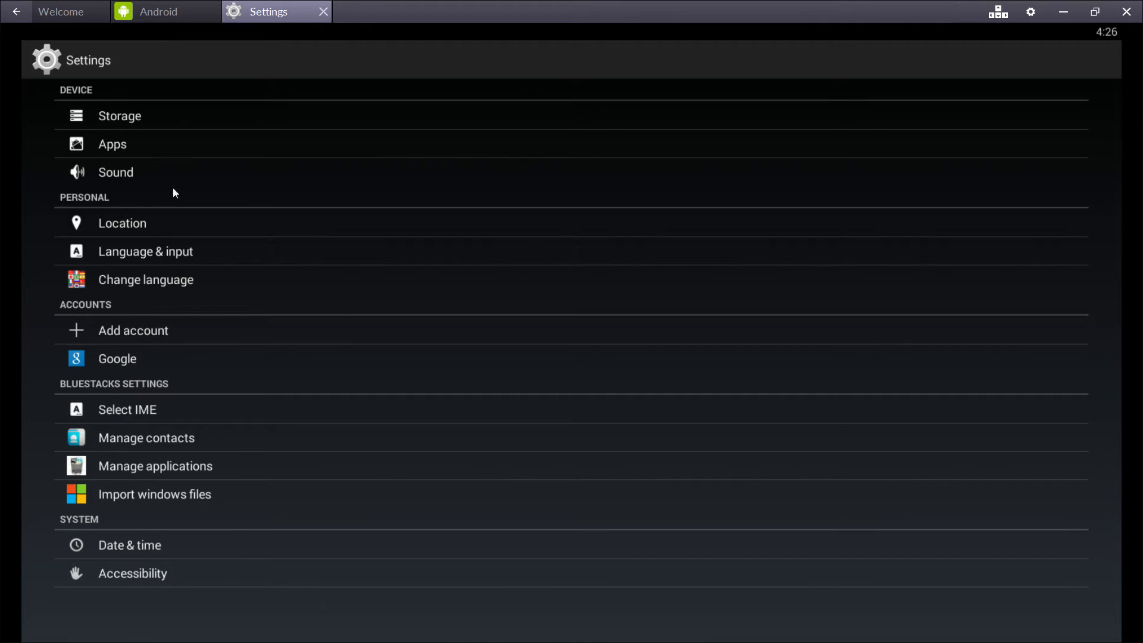
click(112, 144)
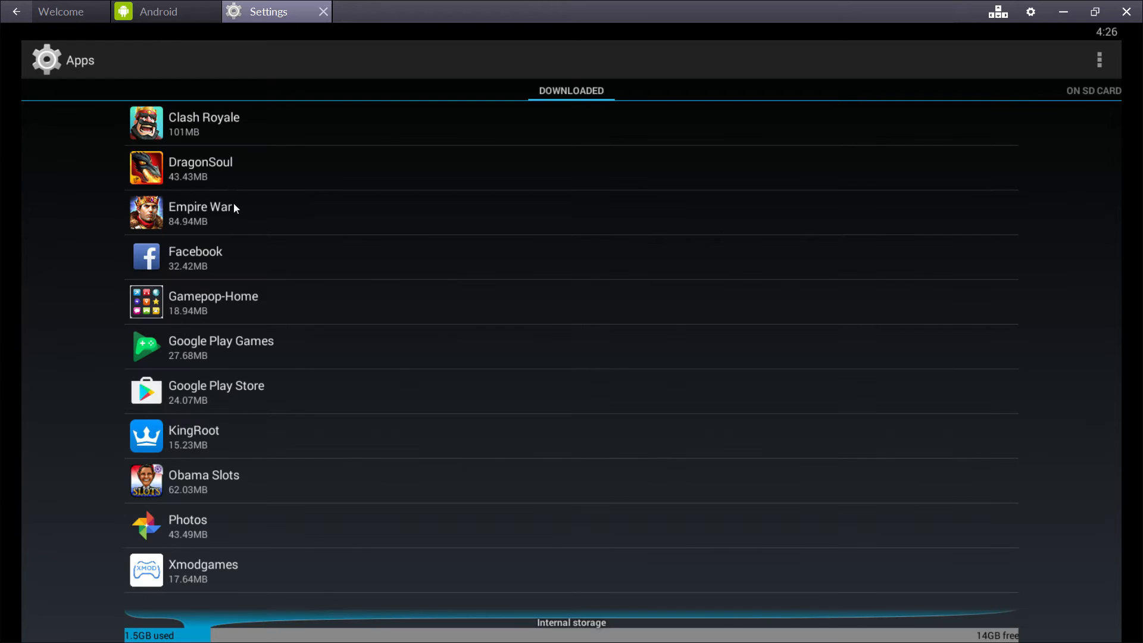
click(204, 122)
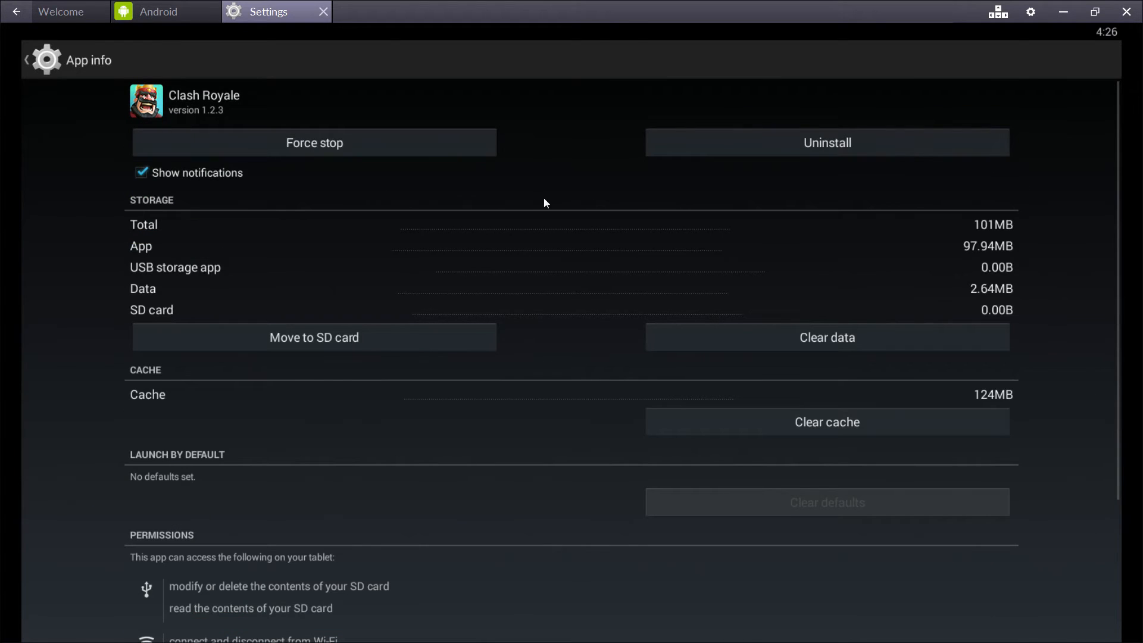
click(315, 142)
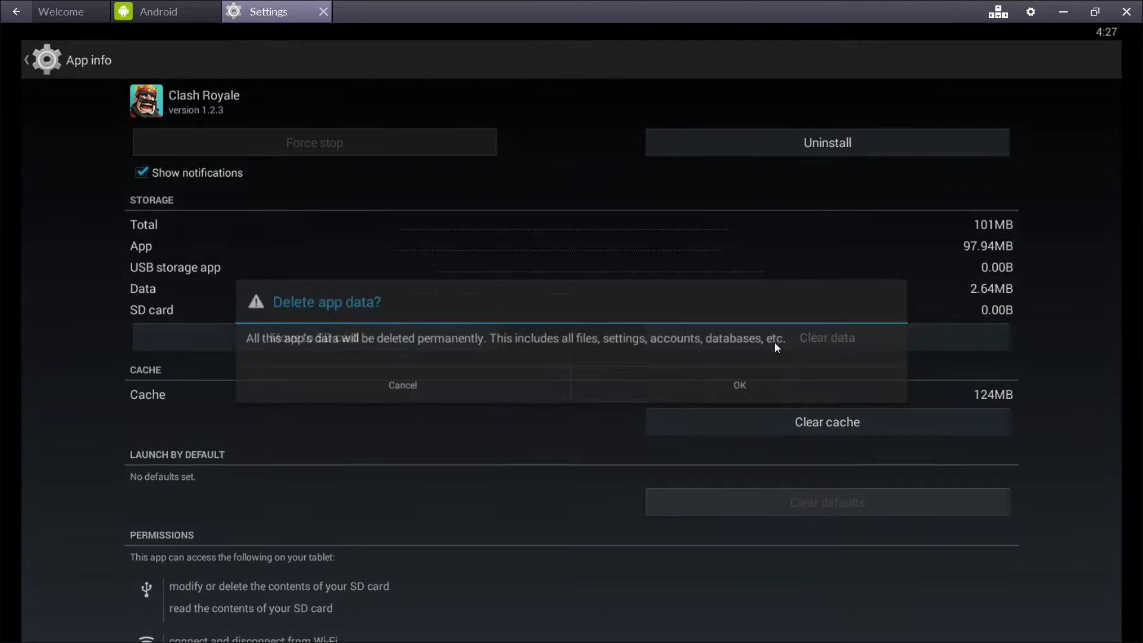
click(158, 11)
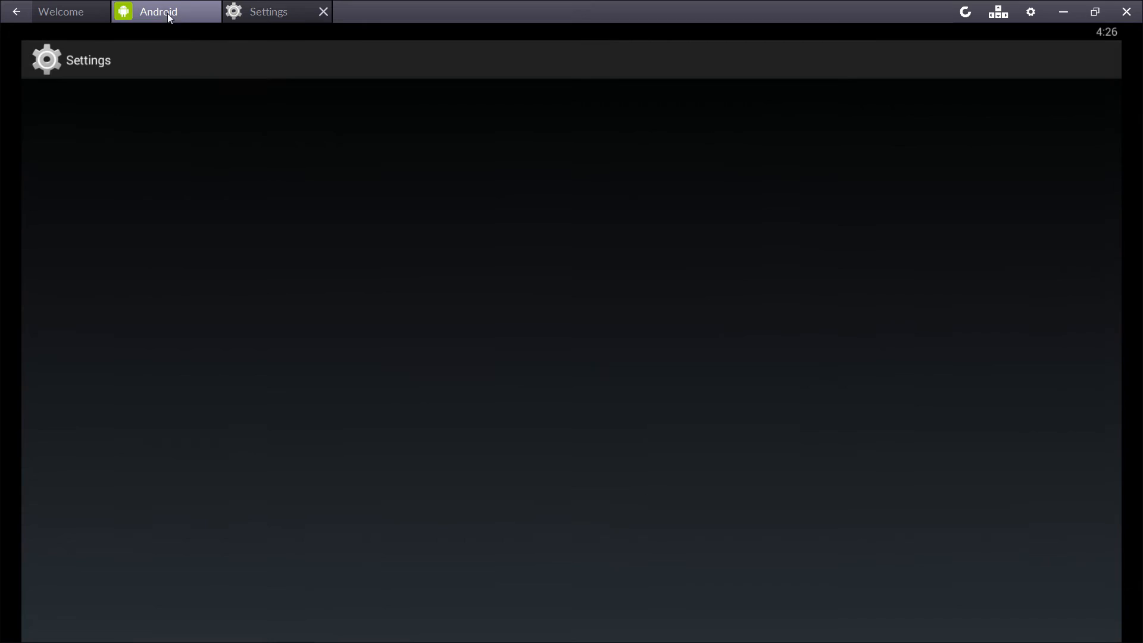
click(323, 12)
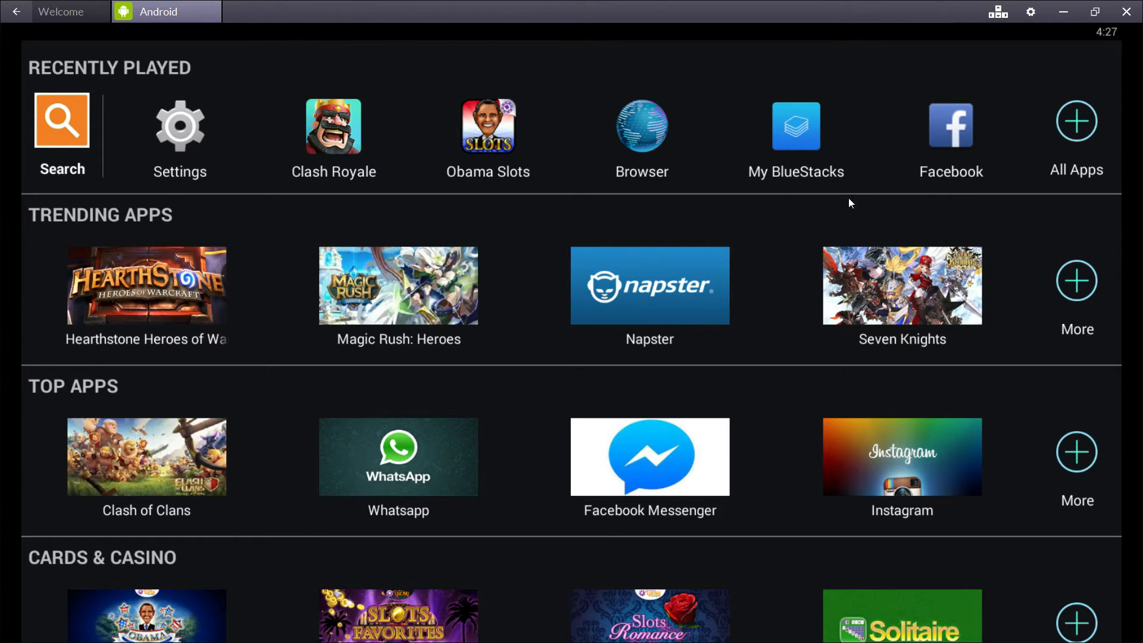
click(334, 125)
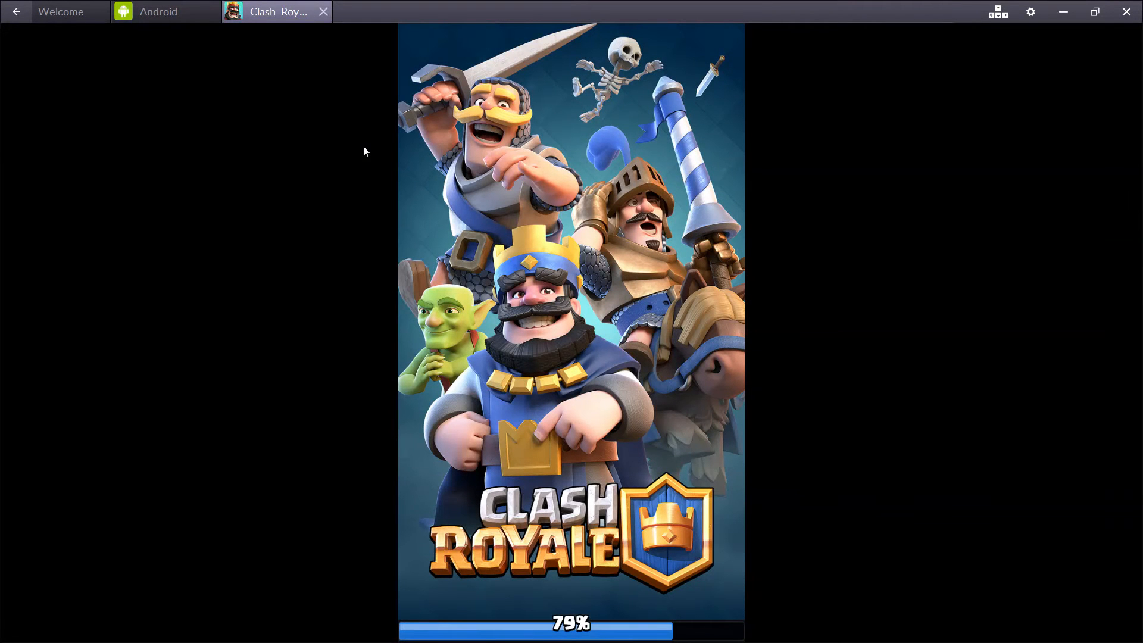
mouse_move(388, 165)
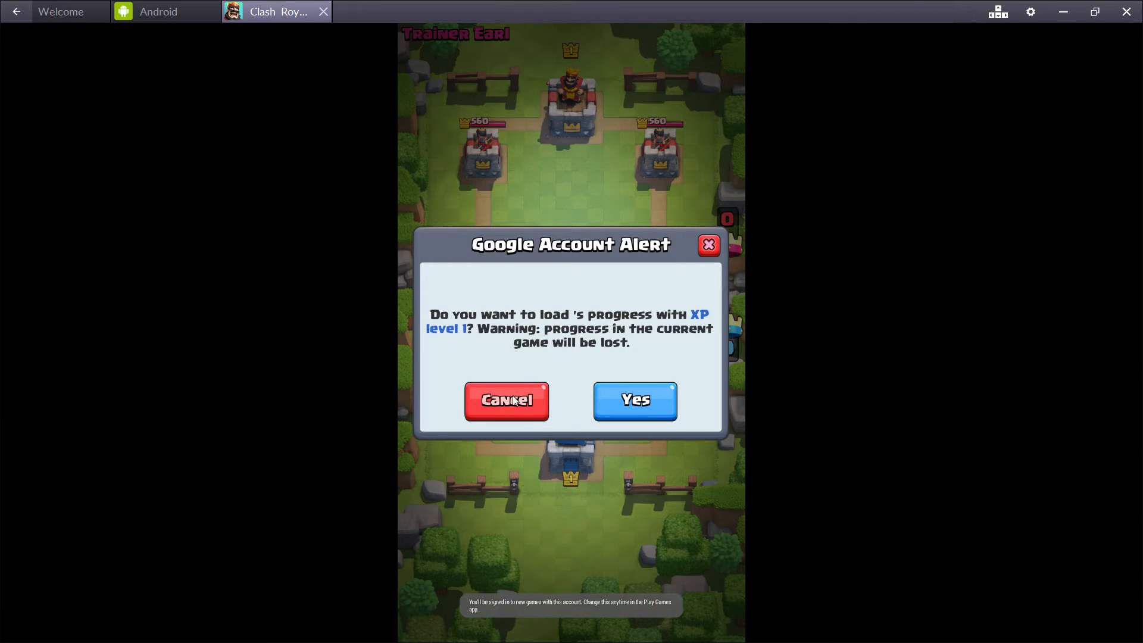
Decline loading the linked account's progress and deploy troops through the training battle.
click(506, 400)
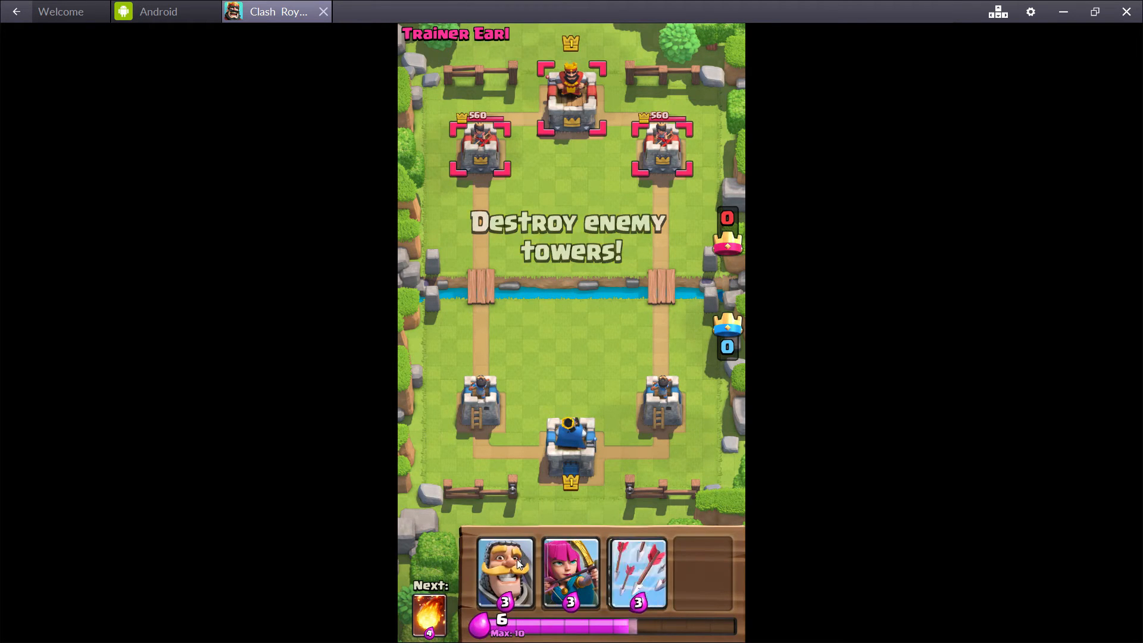
click(661, 335)
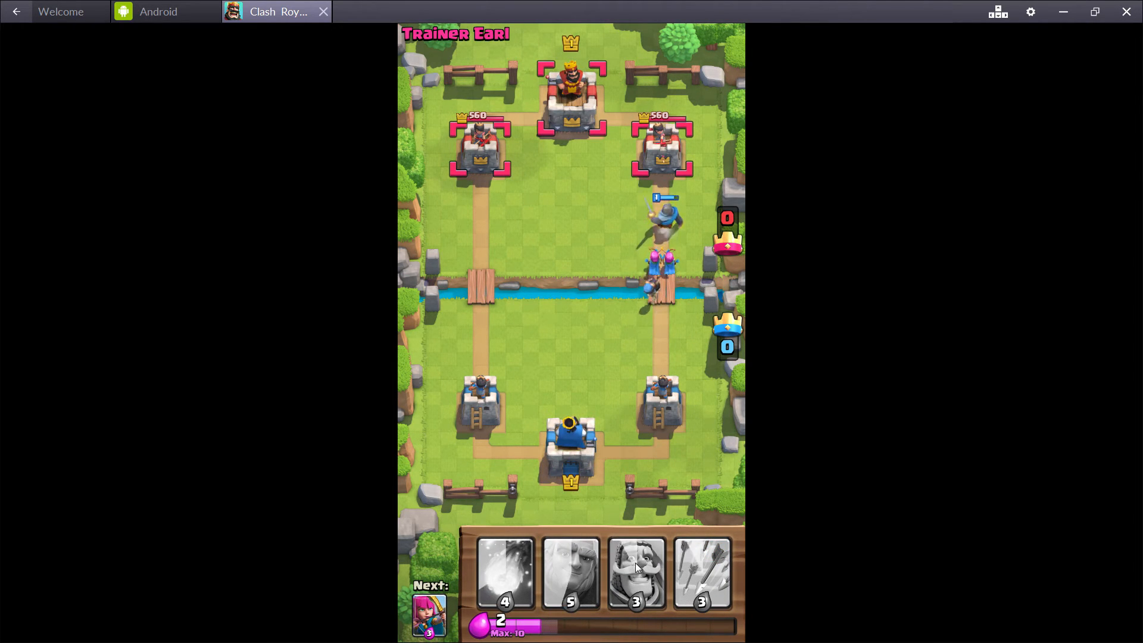
click(574, 137)
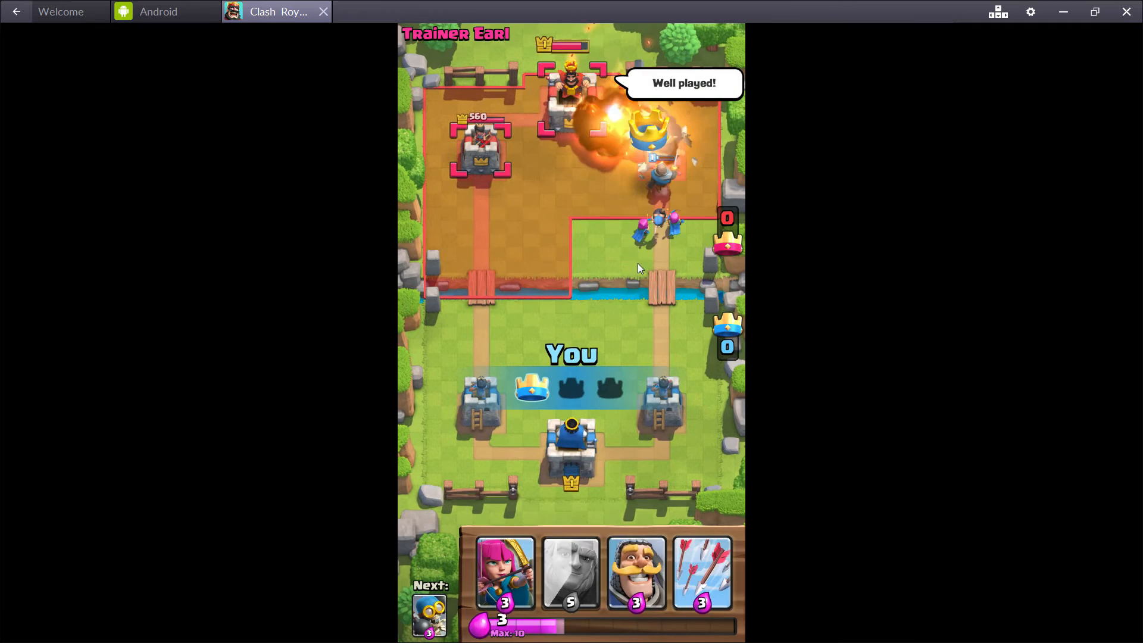
click(646, 221)
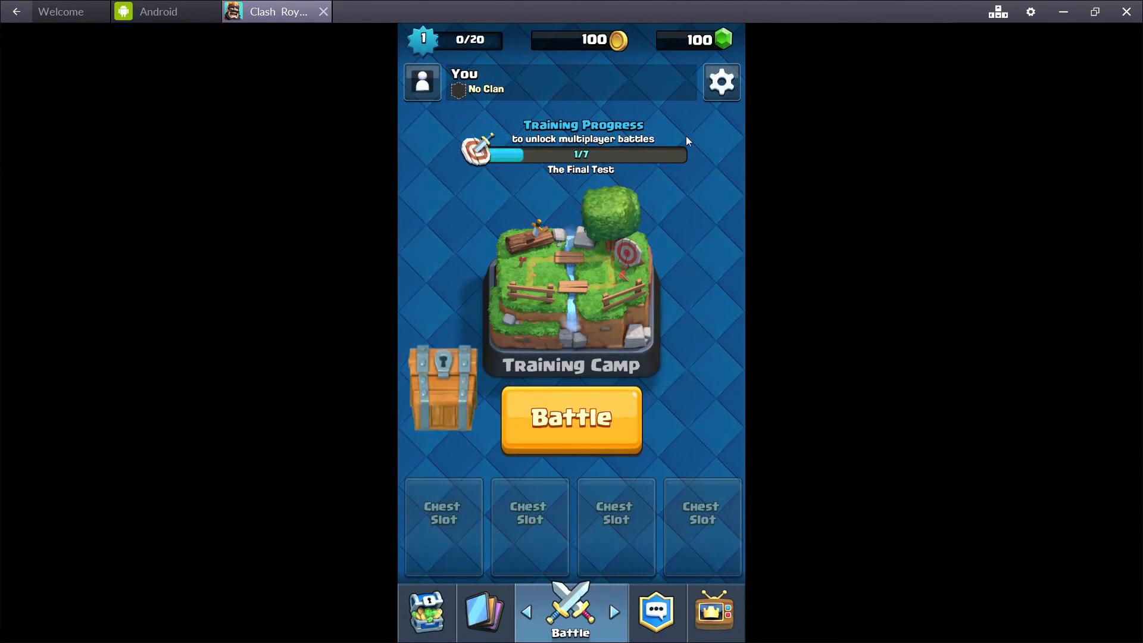
click(722, 82)
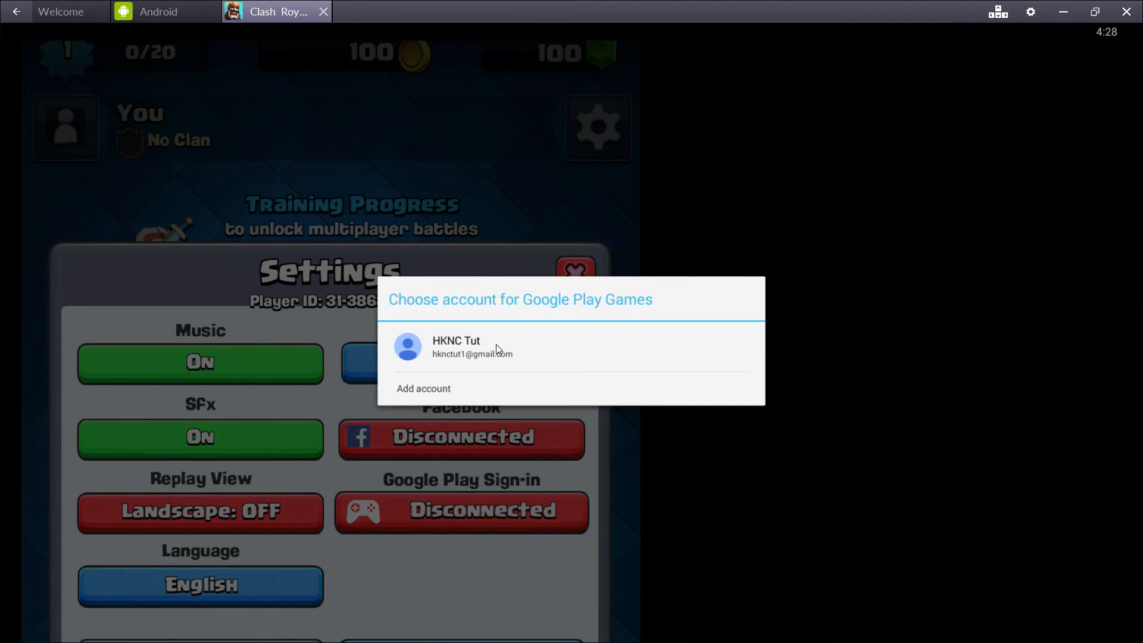
Add a new Google account, accepting the terms and services and sync options.
click(423, 388)
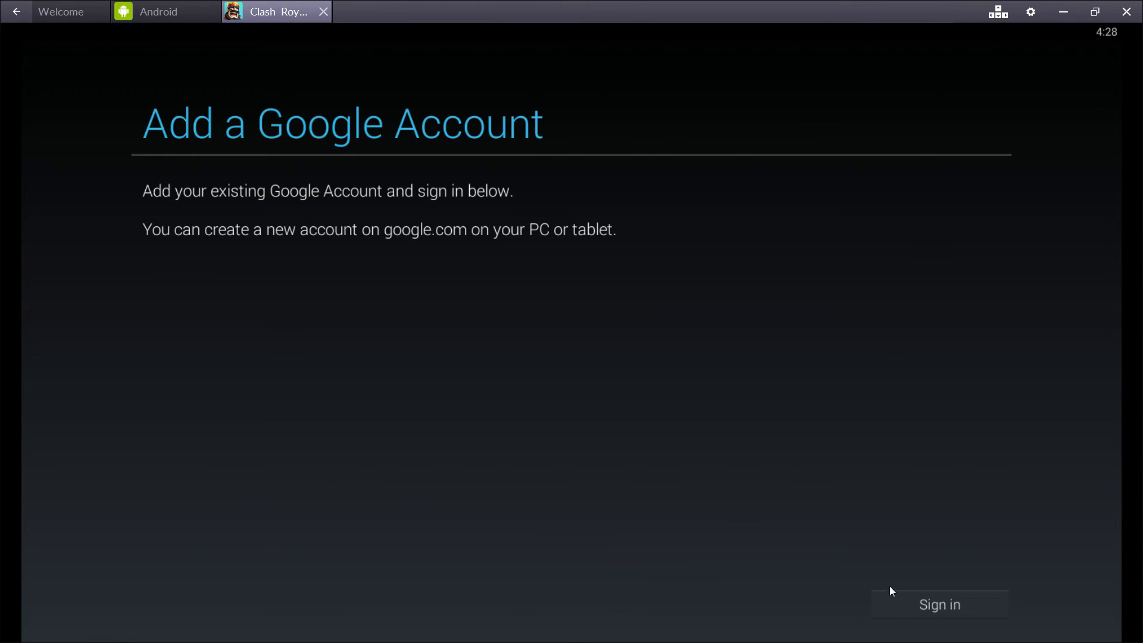
click(939, 603)
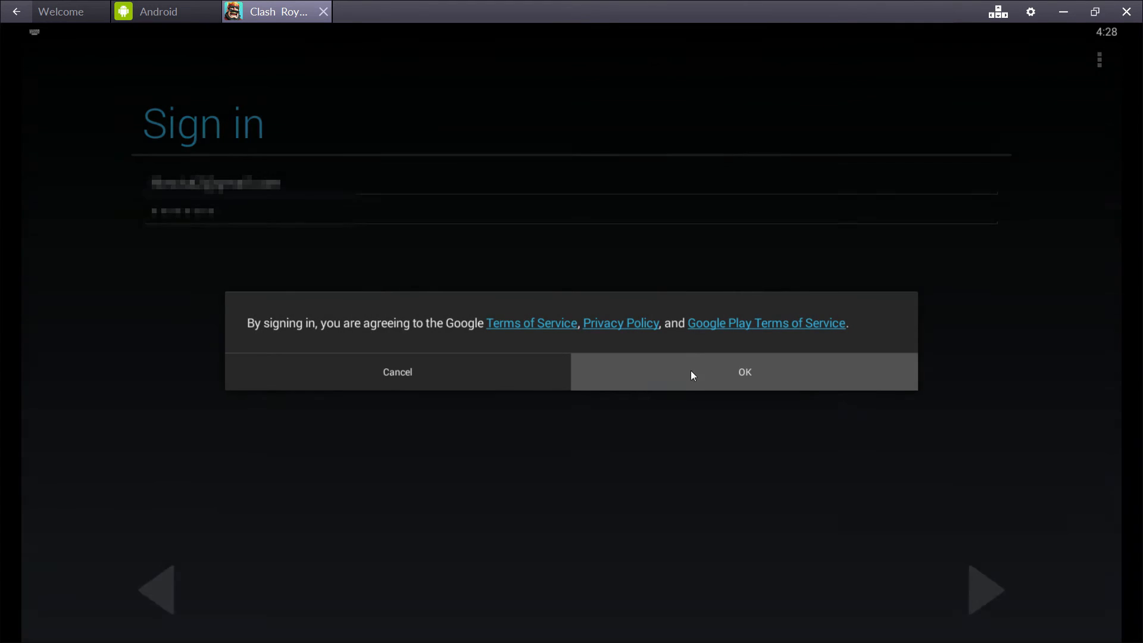
click(744, 372)
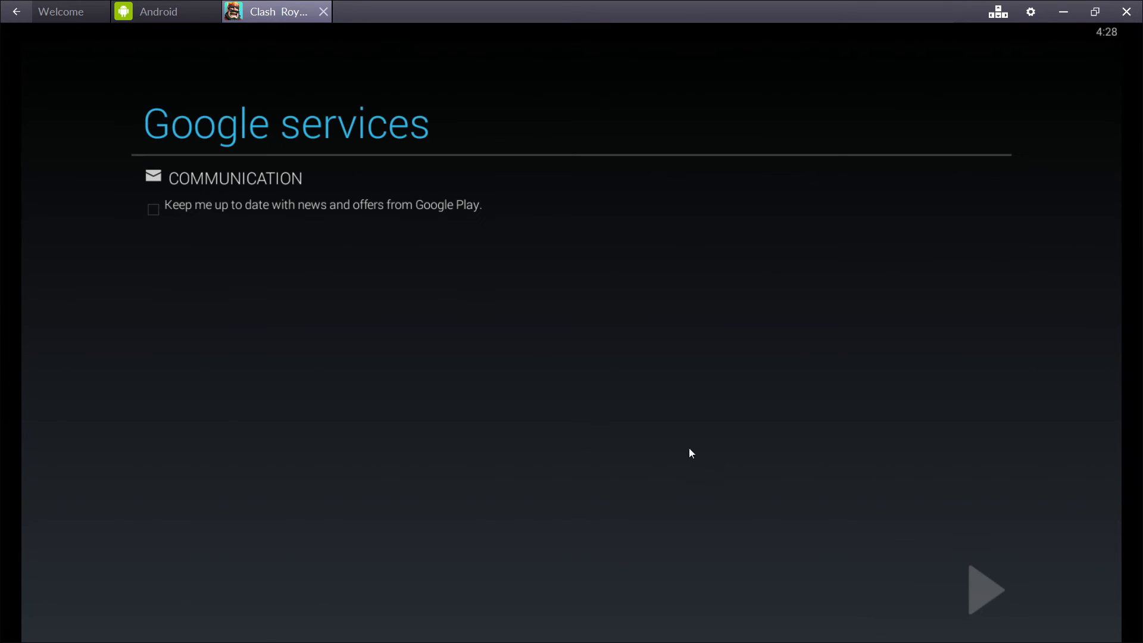
click(985, 592)
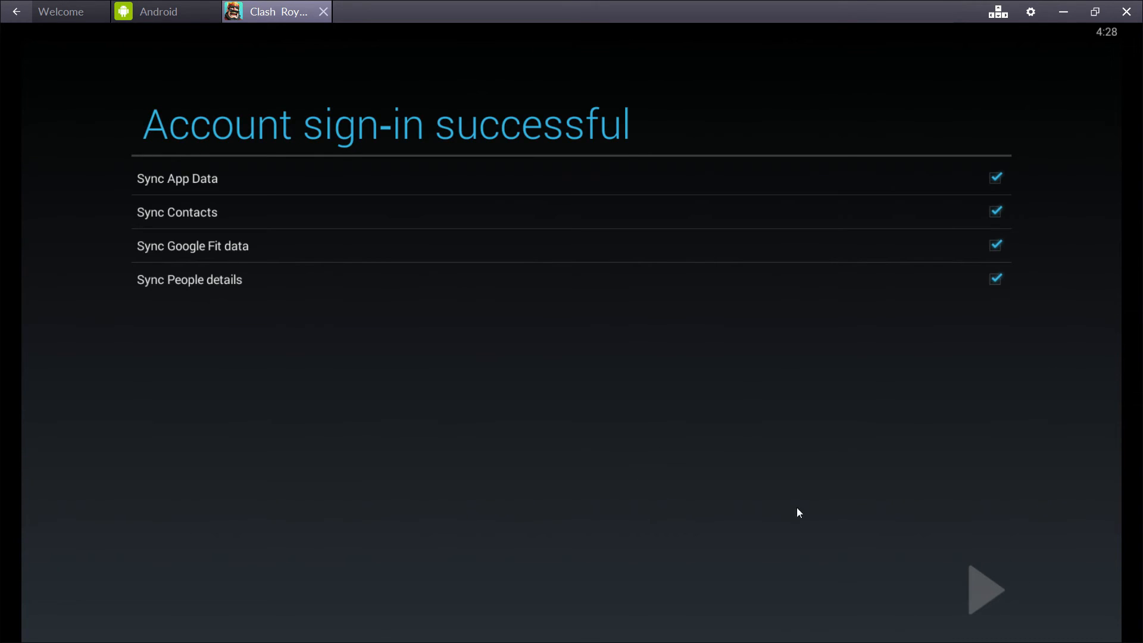
click(985, 590)
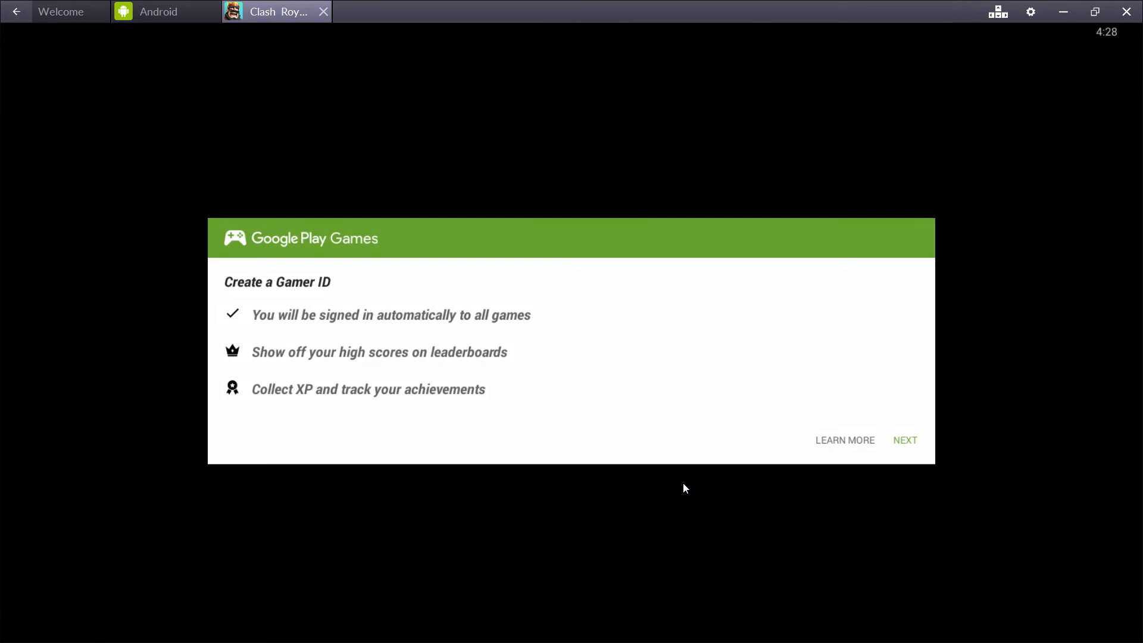
Create a new Gamer ID, sign in to Play Games, and close Settings.
click(906, 440)
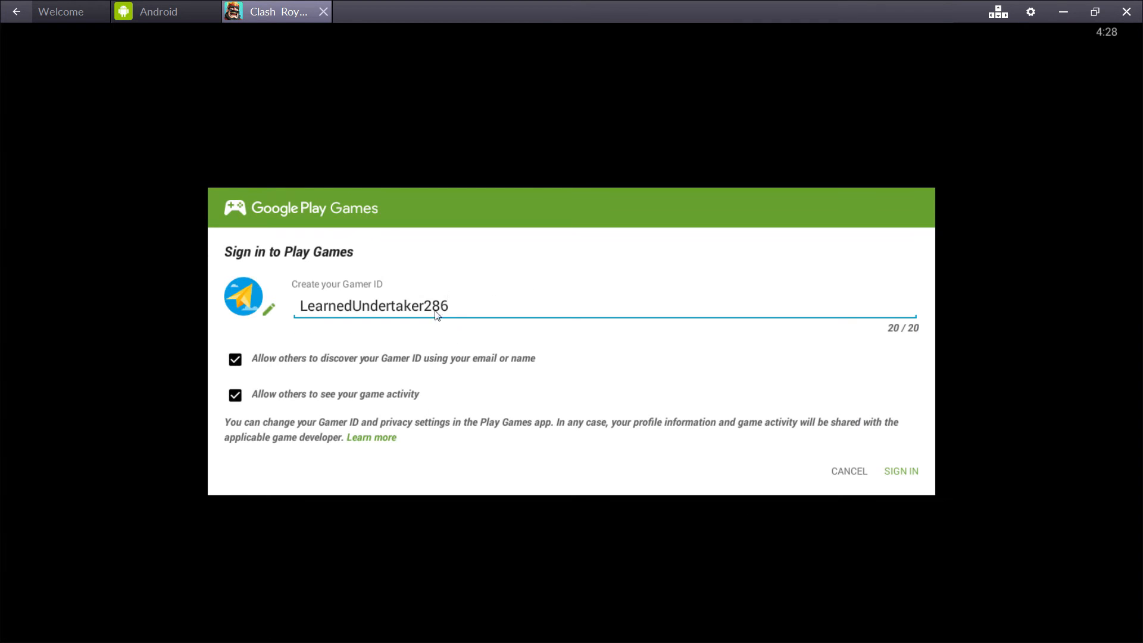
mouse_move(436, 332)
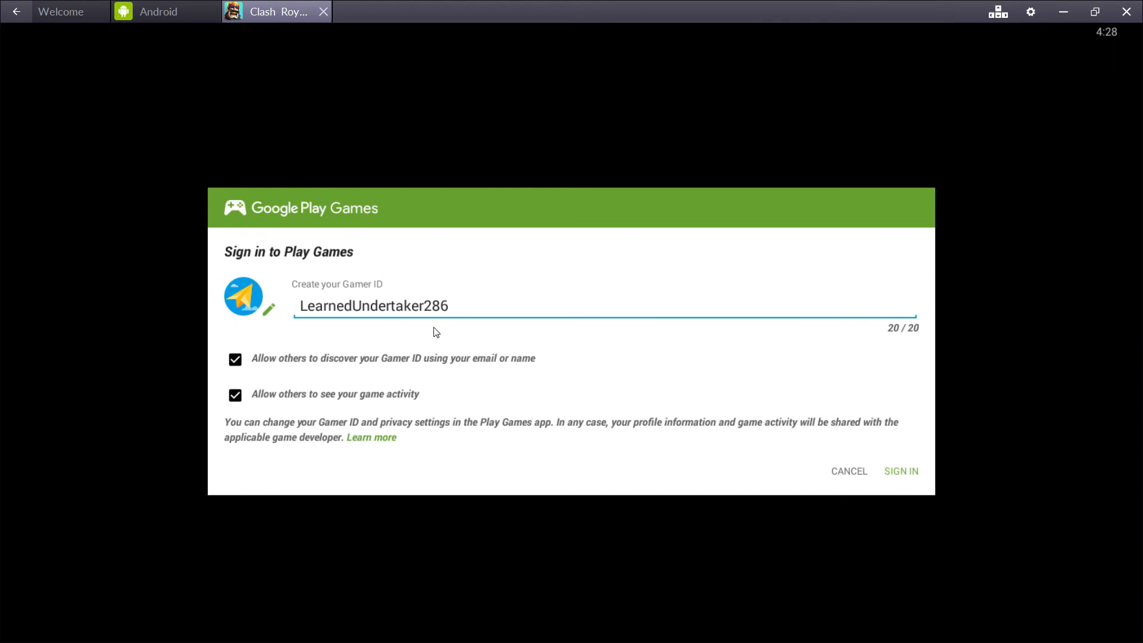
click(901, 479)
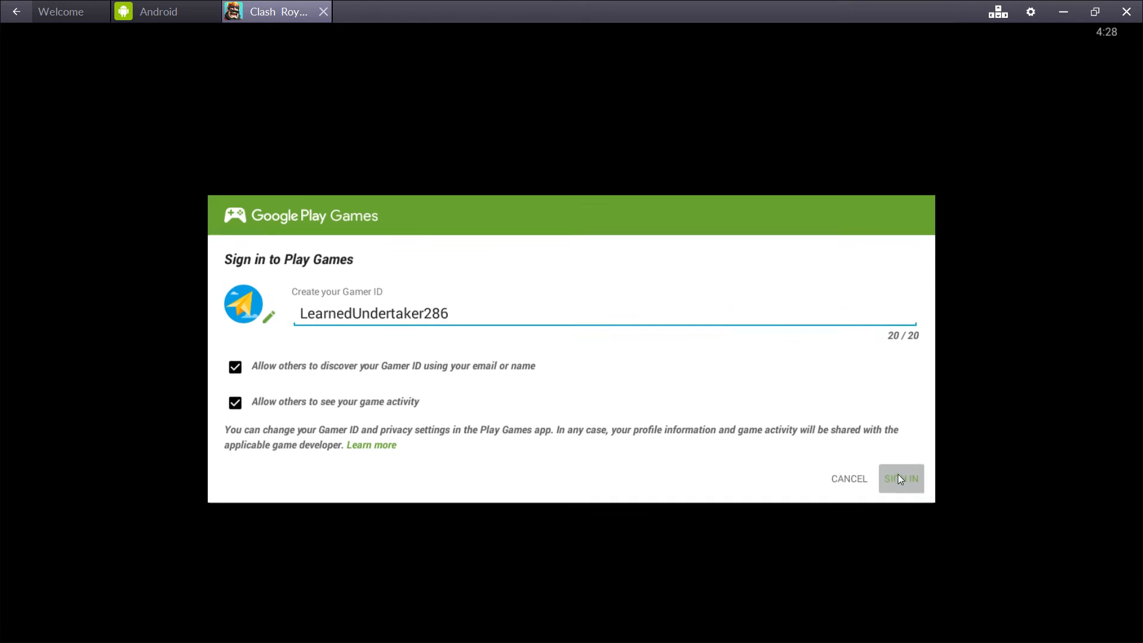
click(900, 479)
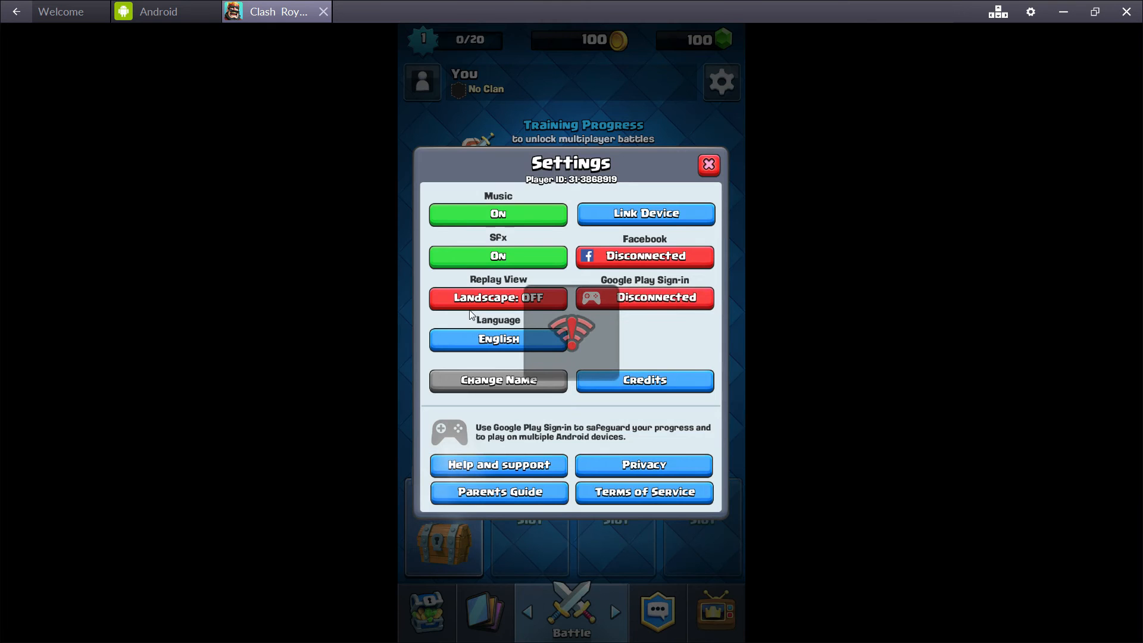
click(644, 298)
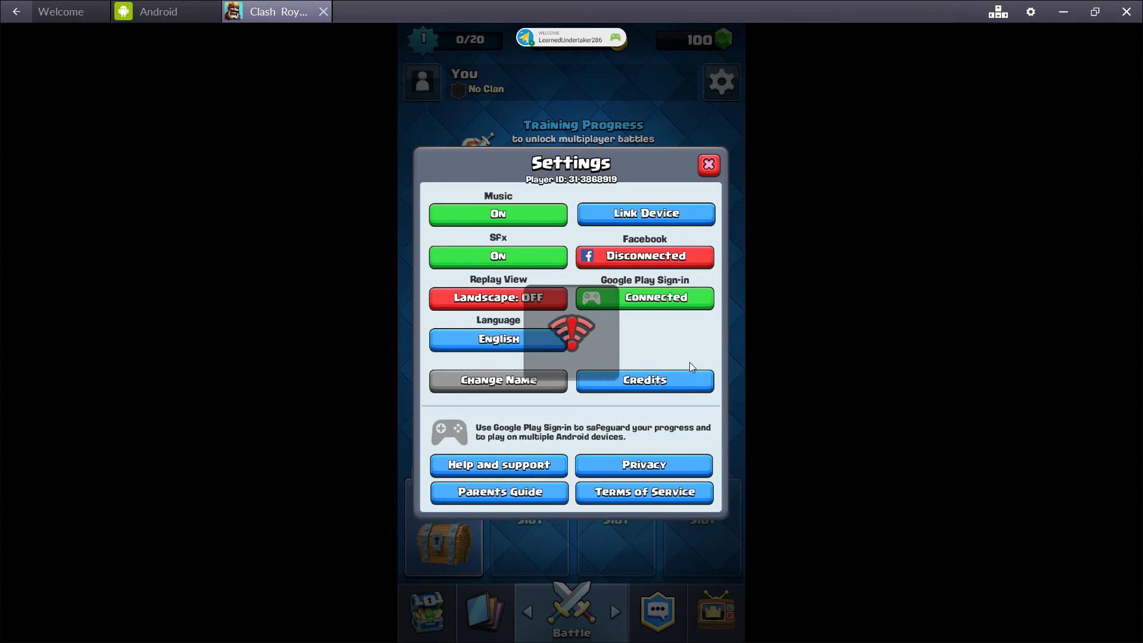
click(708, 164)
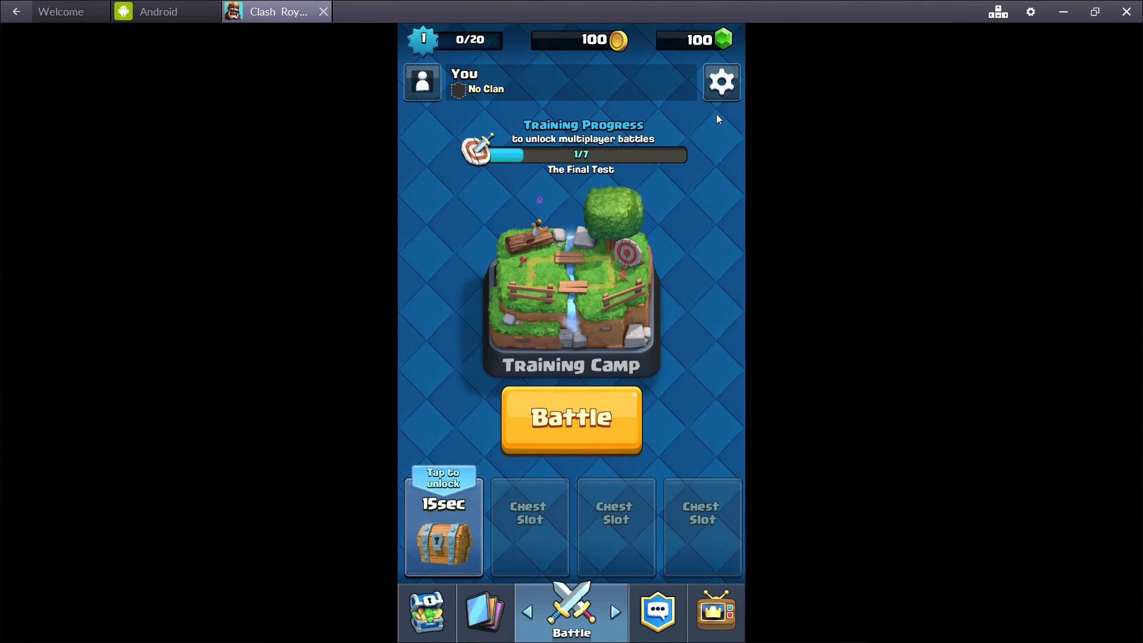
Sign in to Google Play from settings and decline loading the saved progress.
click(721, 82)
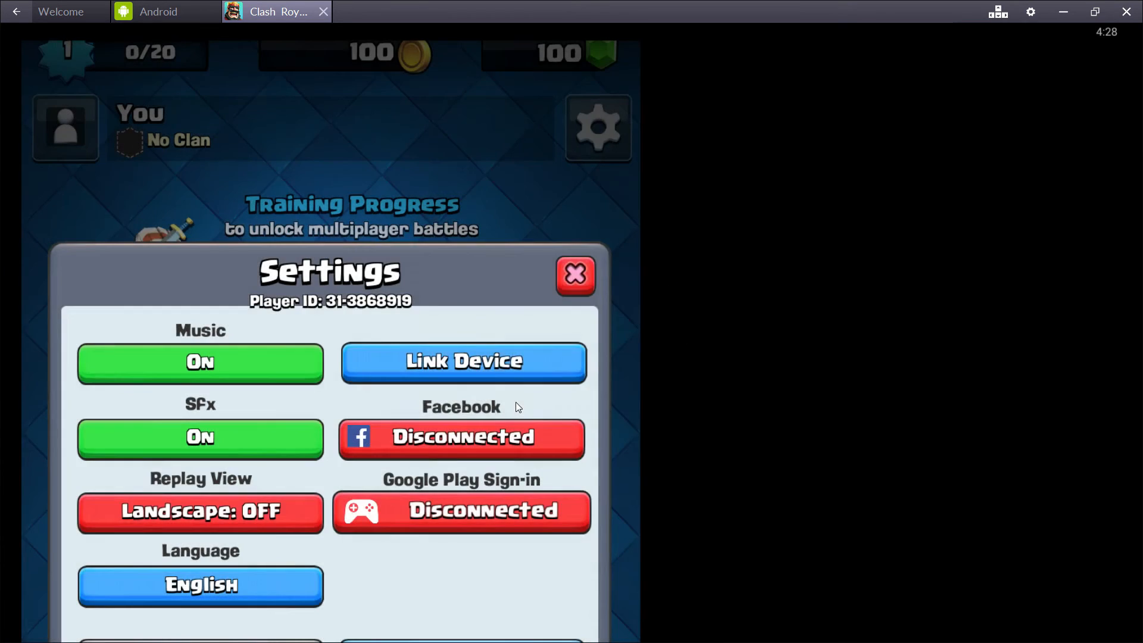
click(463, 362)
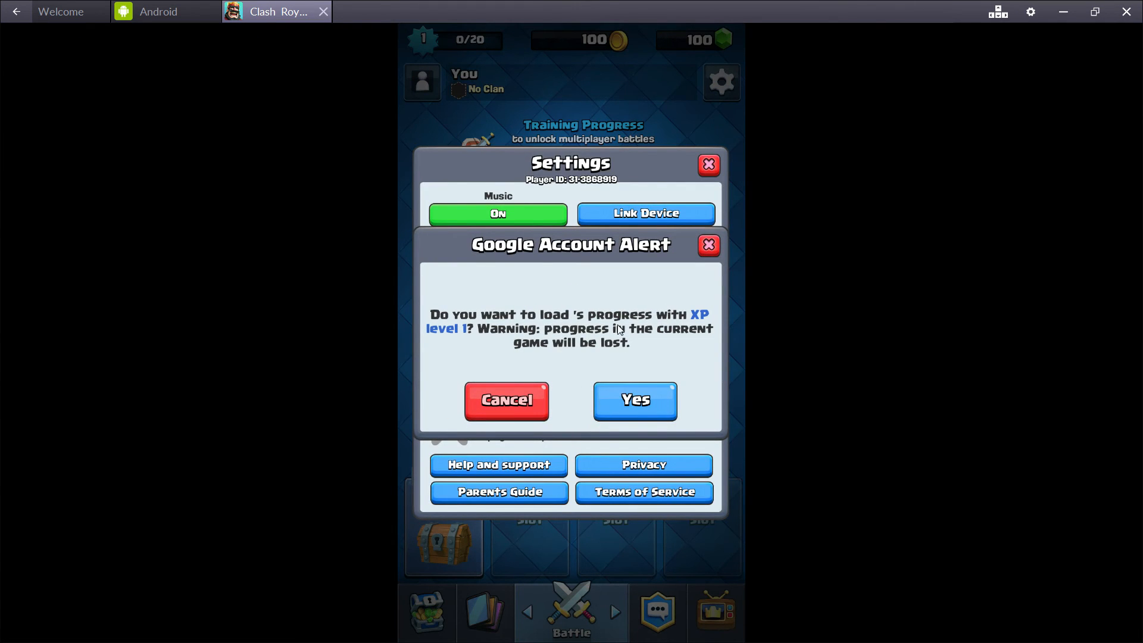
mouse_move(507, 343)
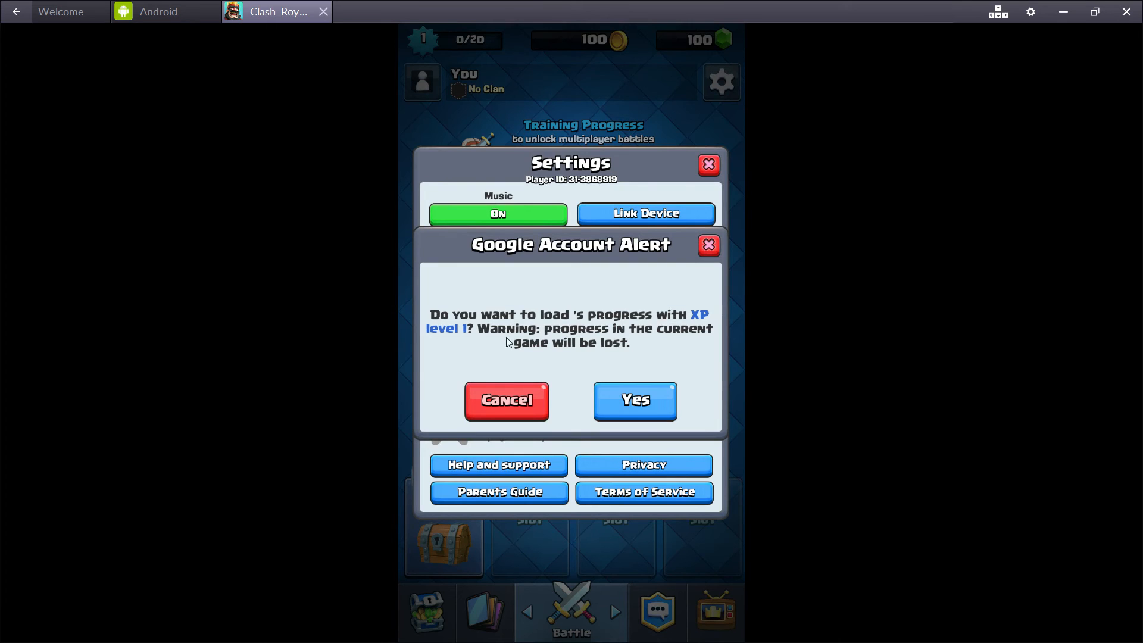
click(635, 401)
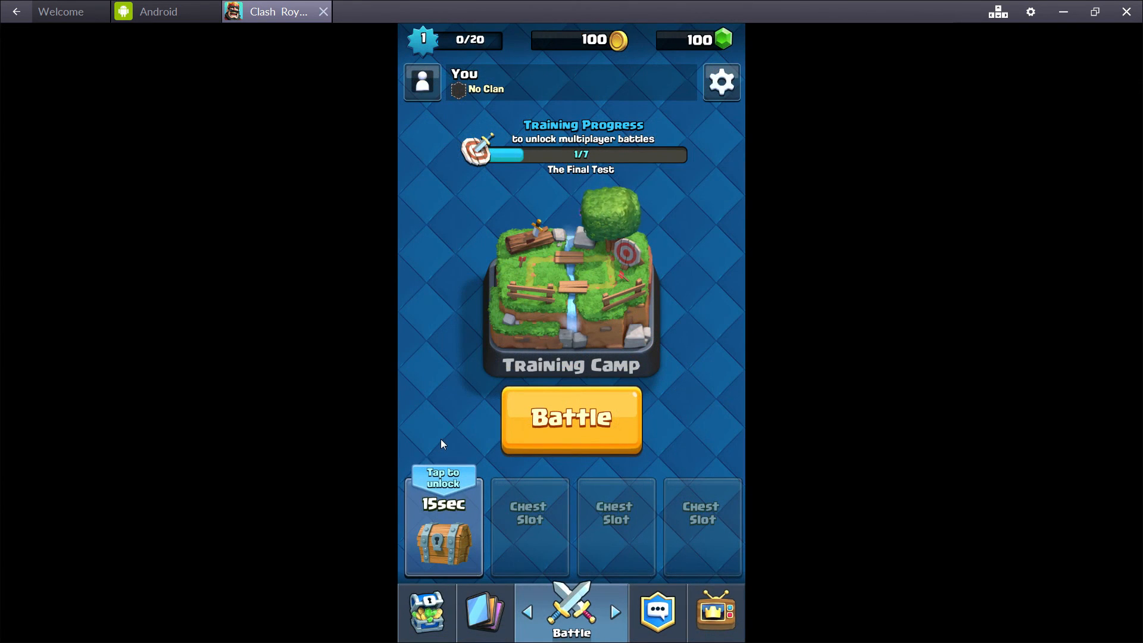
Sign in to Google Play again and accept loading the linked account's progress.
click(721, 82)
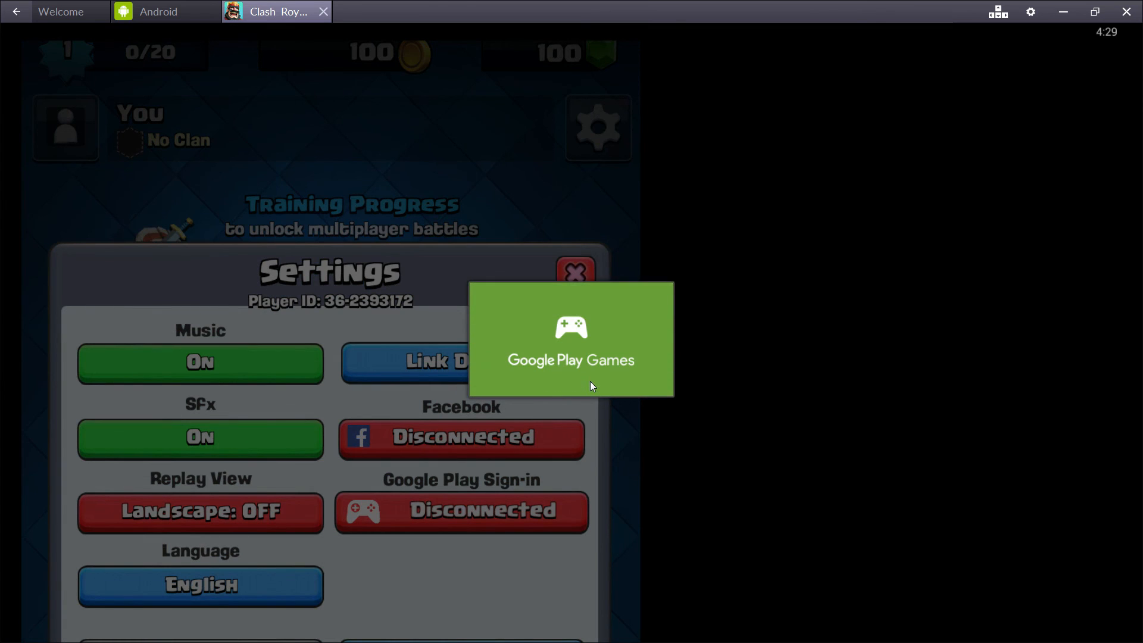
click(571, 338)
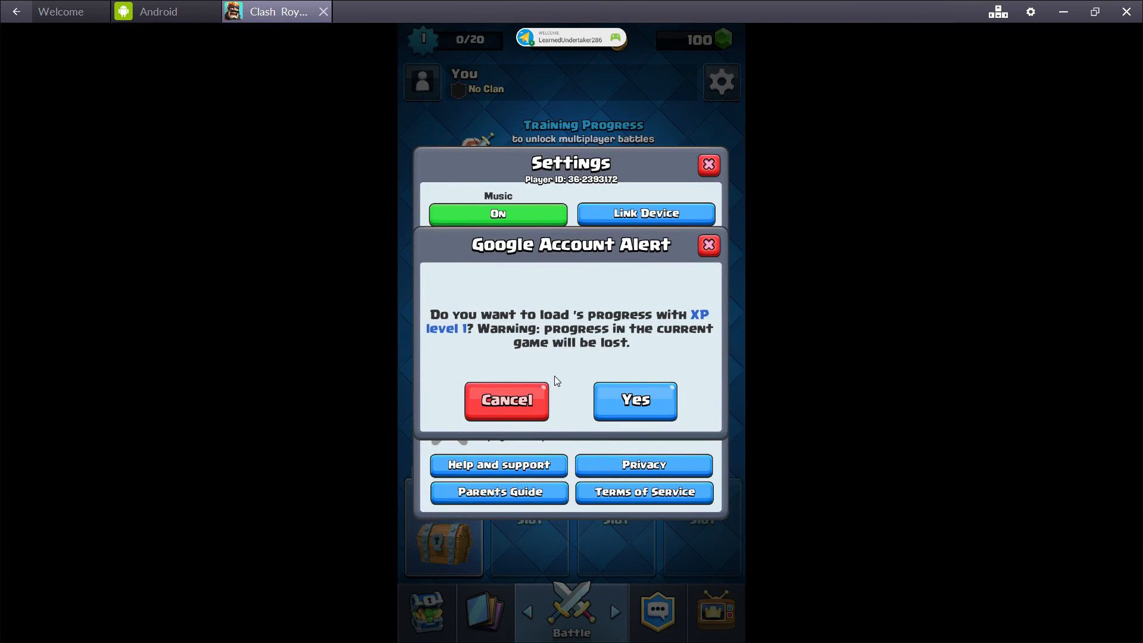
click(635, 400)
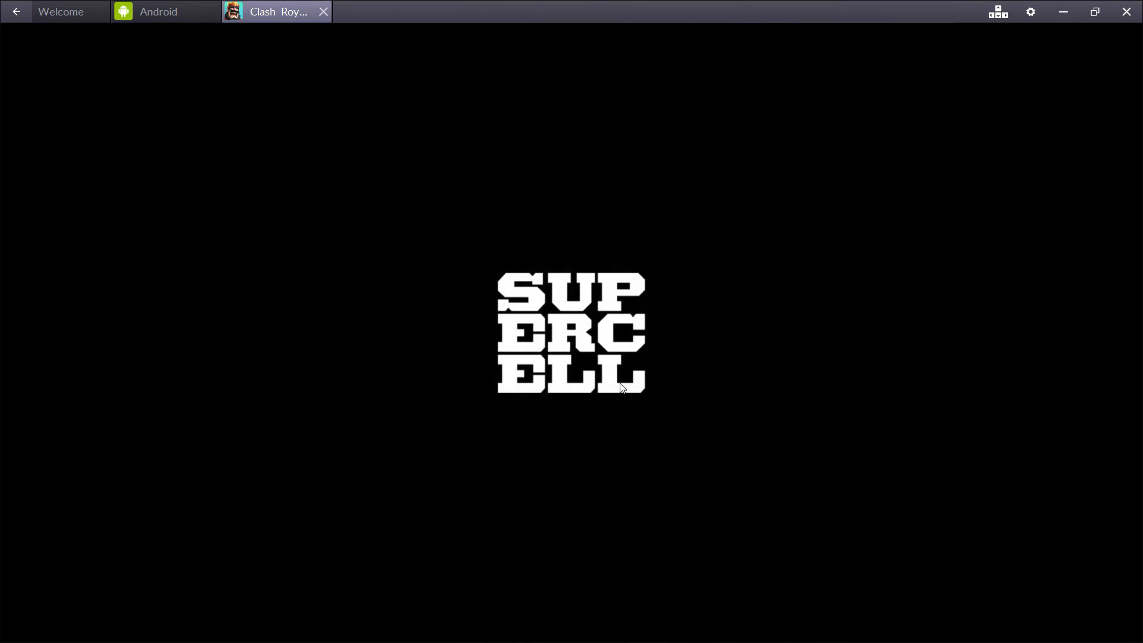